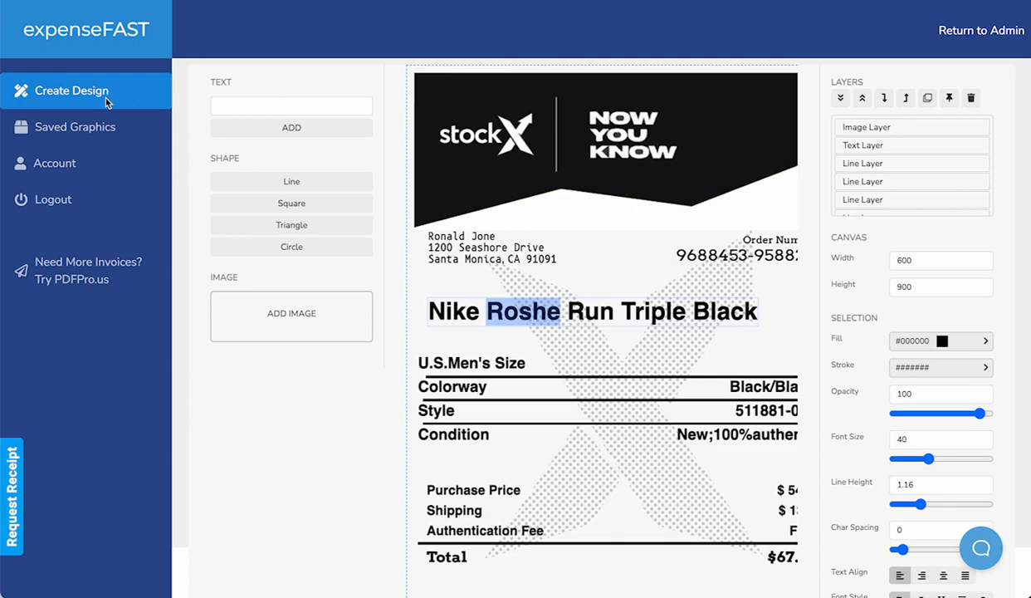
Return to the template gallery and filter it by "stock" to show the StockX receipt templates.
click(69, 89)
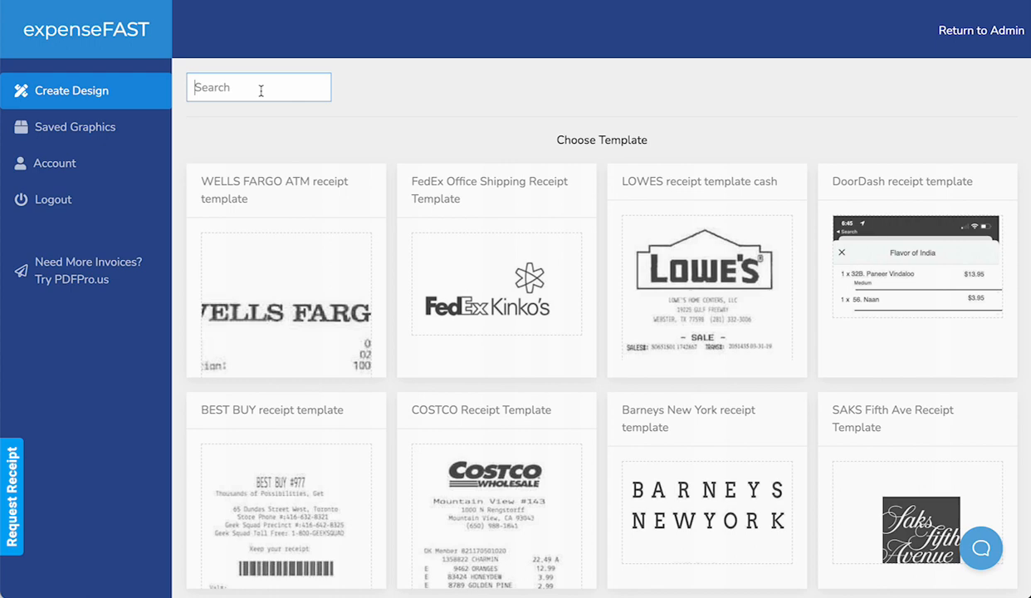
text(stock)
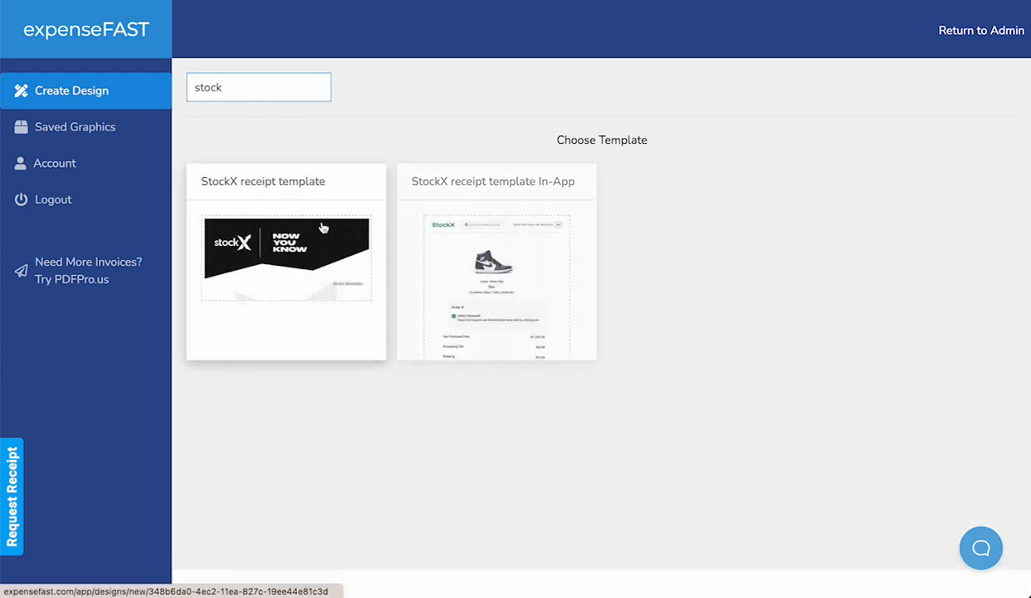
mouse_move(392, 176)
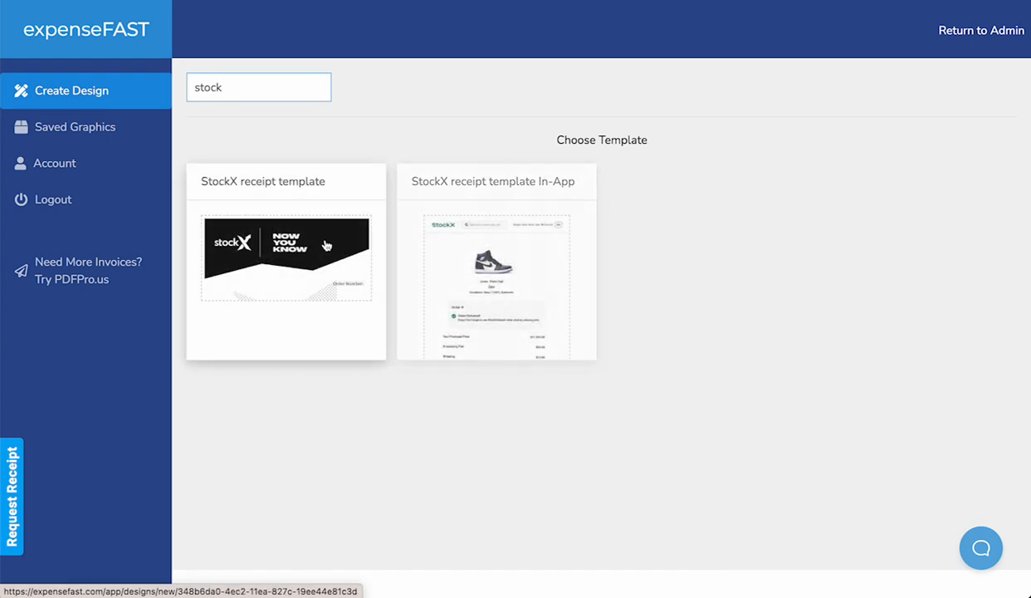
Open the StockX receipt template and change the product name line to Jordan Air 1.
click(285, 259)
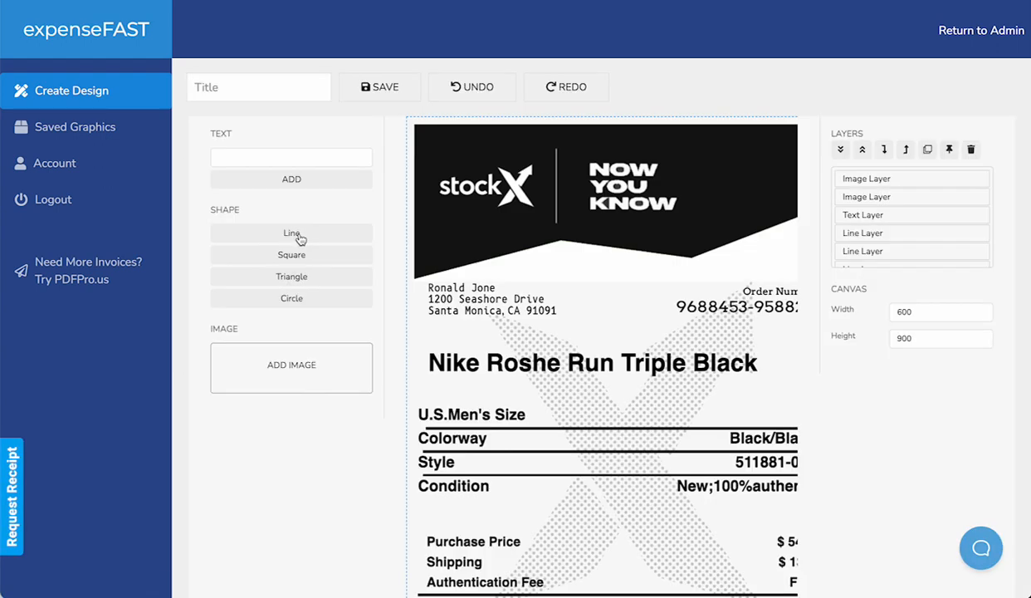
click(604, 200)
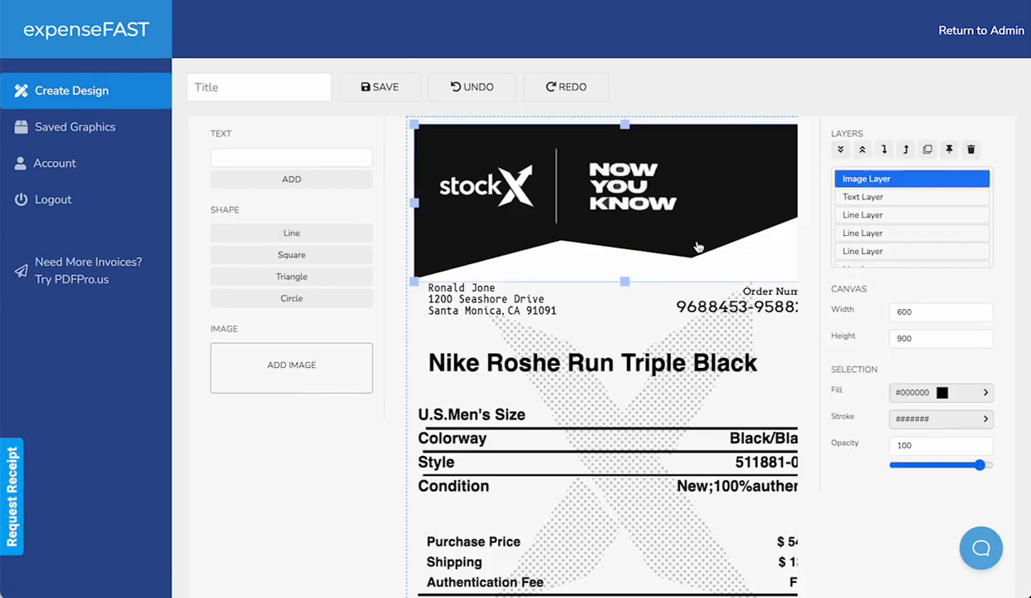
click(591, 362)
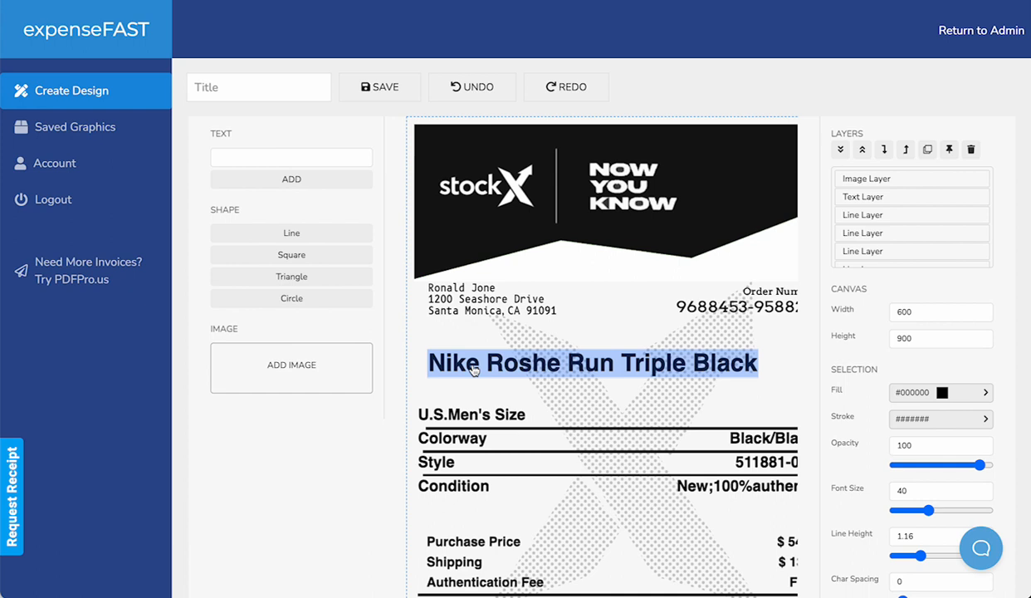
text(Jord)
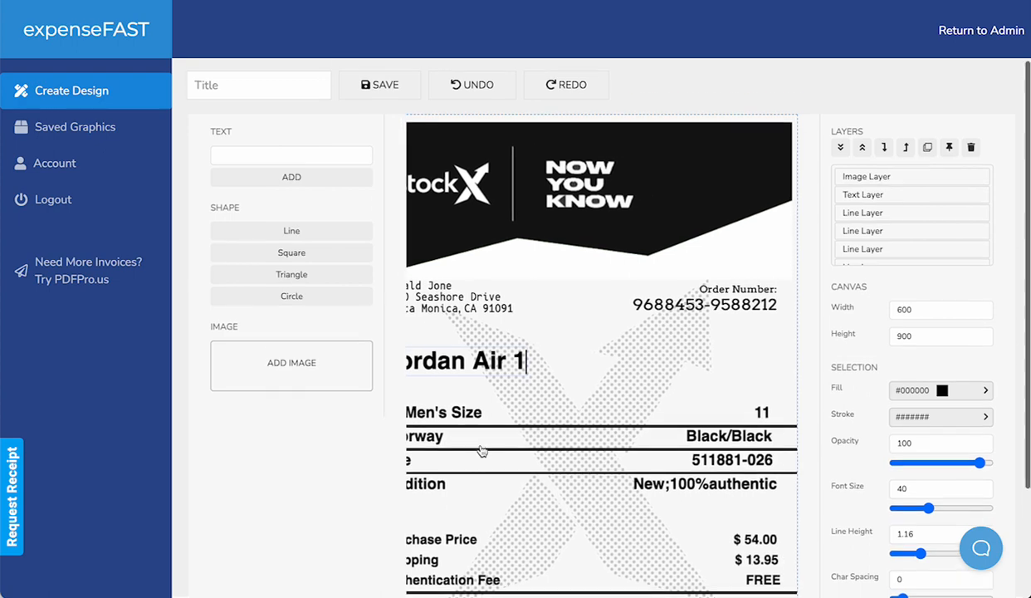
scroll(down, 3)
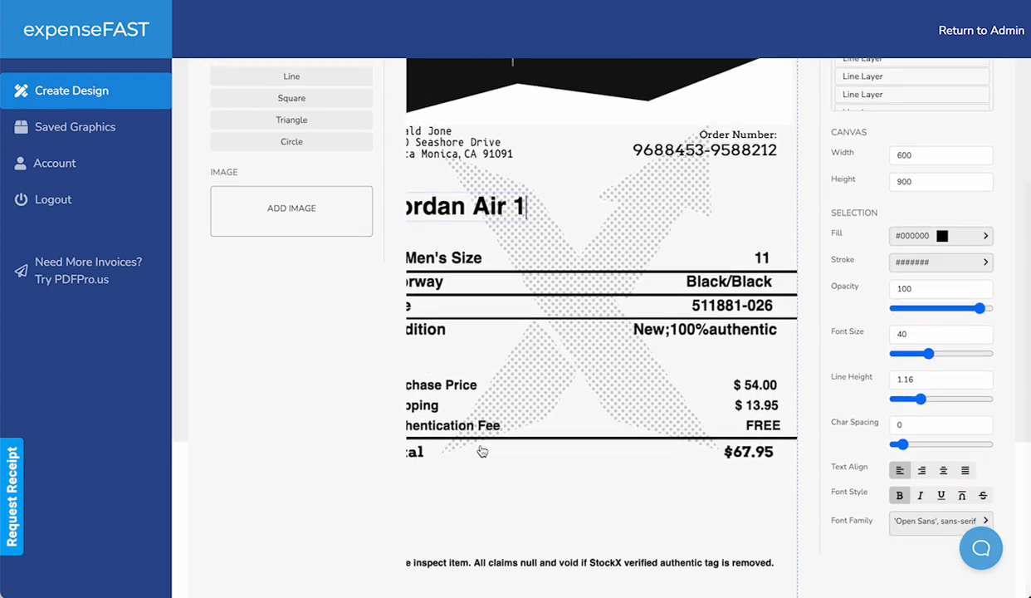
scroll(up, 3)
text(34)
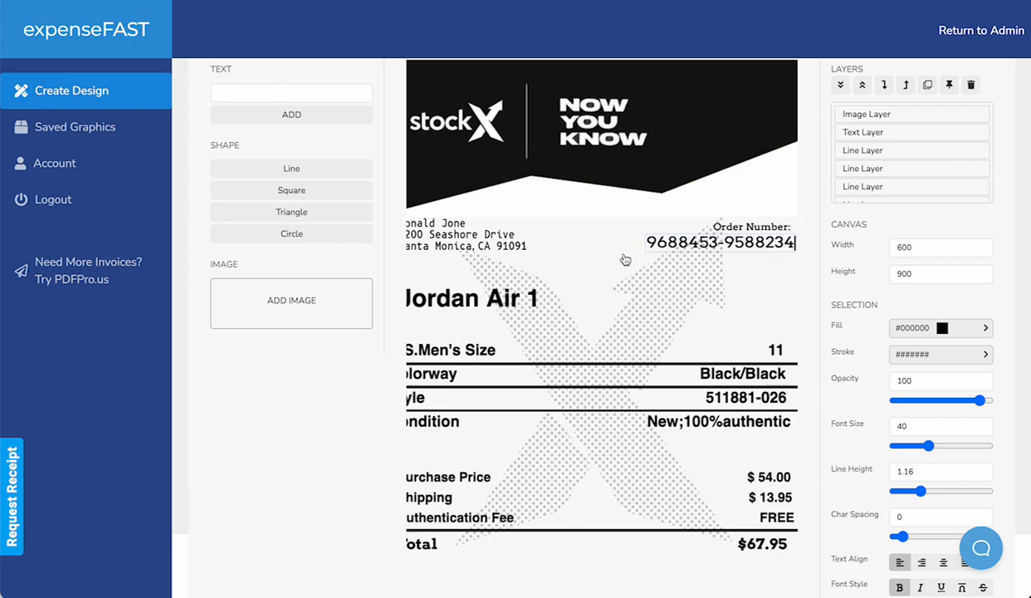
Replace the customer name with Jane Doe and review the order number lower on the receipt.
drag(960, 445, 909, 444)
text(Jane)
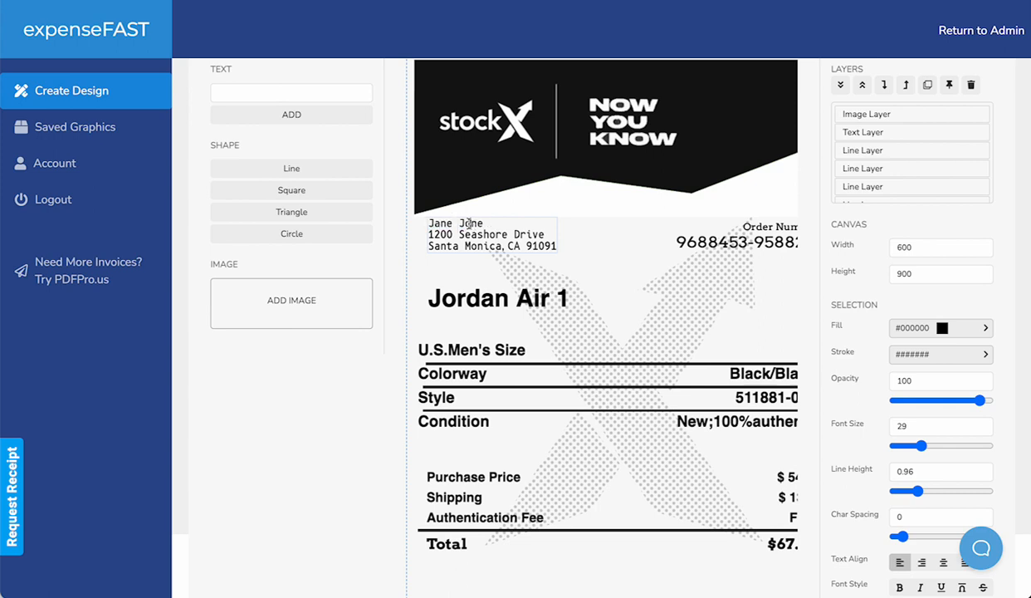
text(Doe)
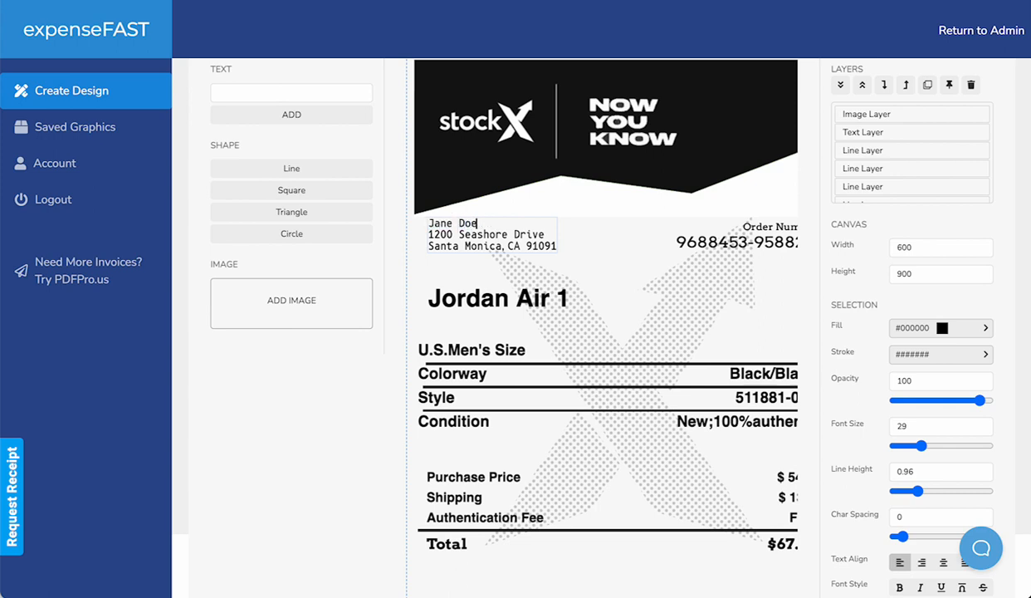
scroll(down, 3)
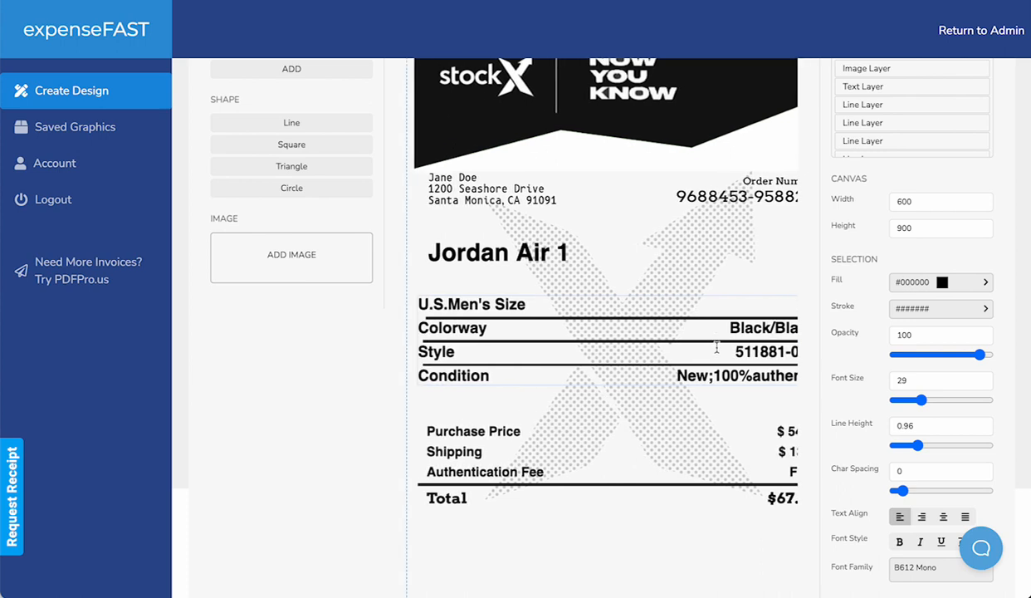
scroll(down, 3)
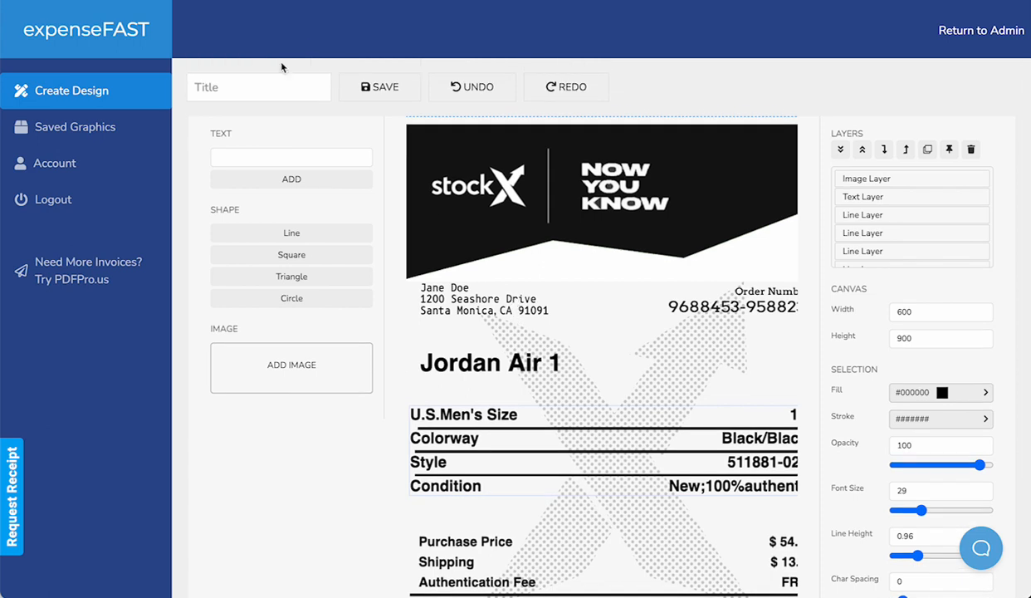
Title the design "StockX - Jordans 1s", save it, and continue editing the saved receipt.
text(Jord)
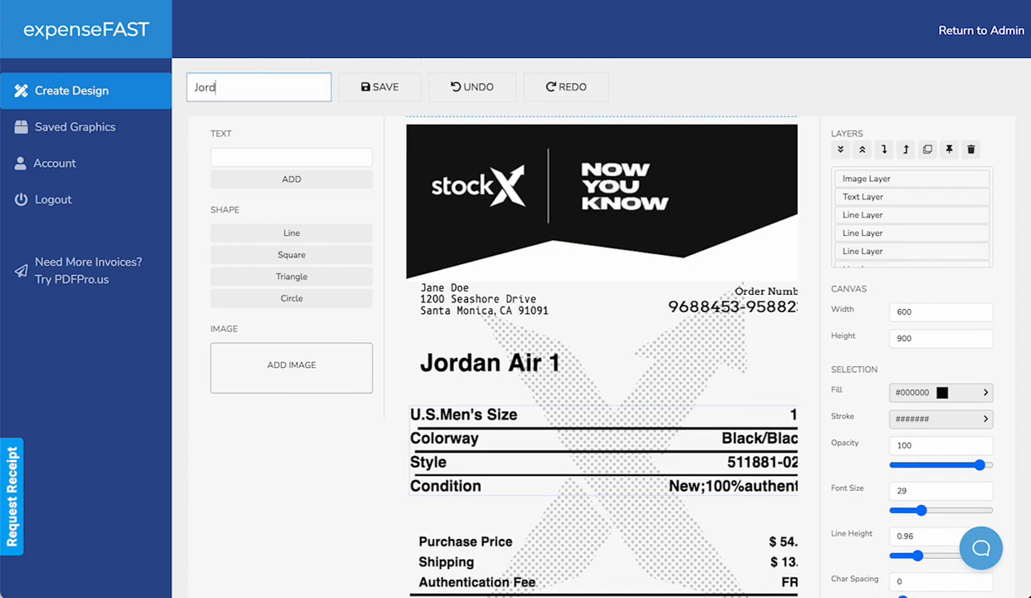
text(ans 1s)
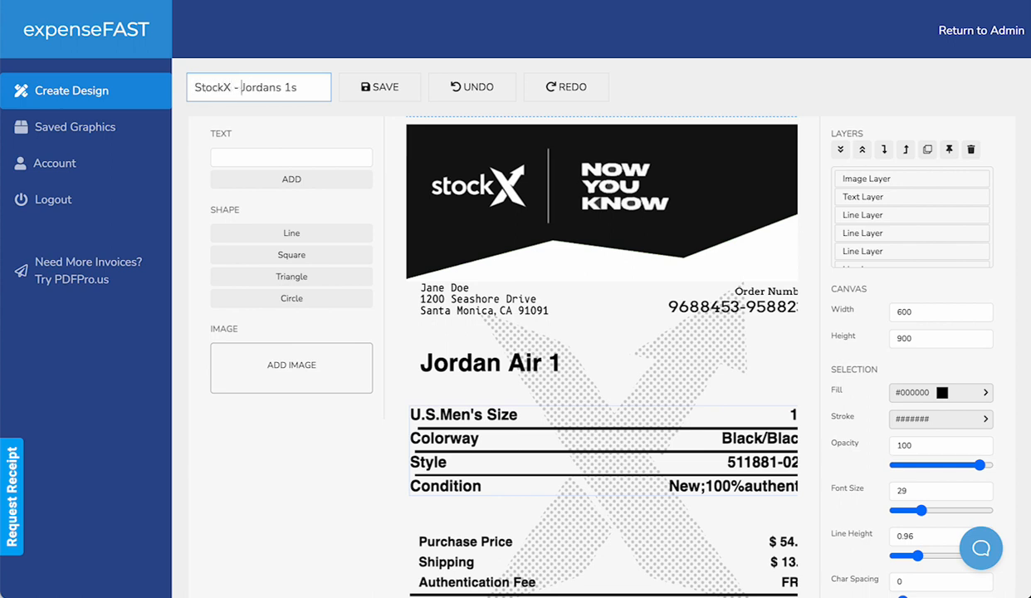
click(380, 87)
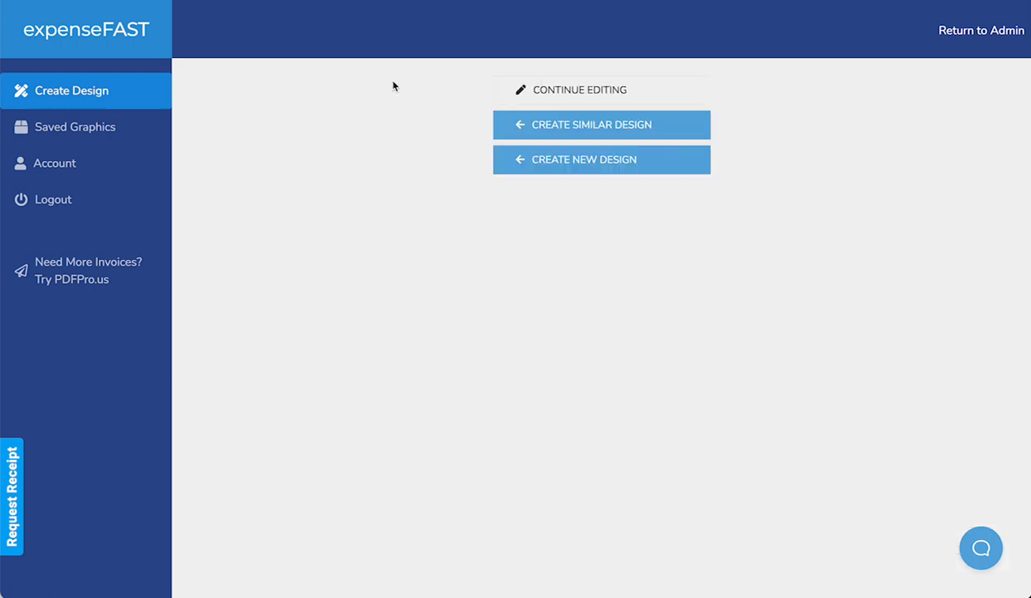
click(579, 90)
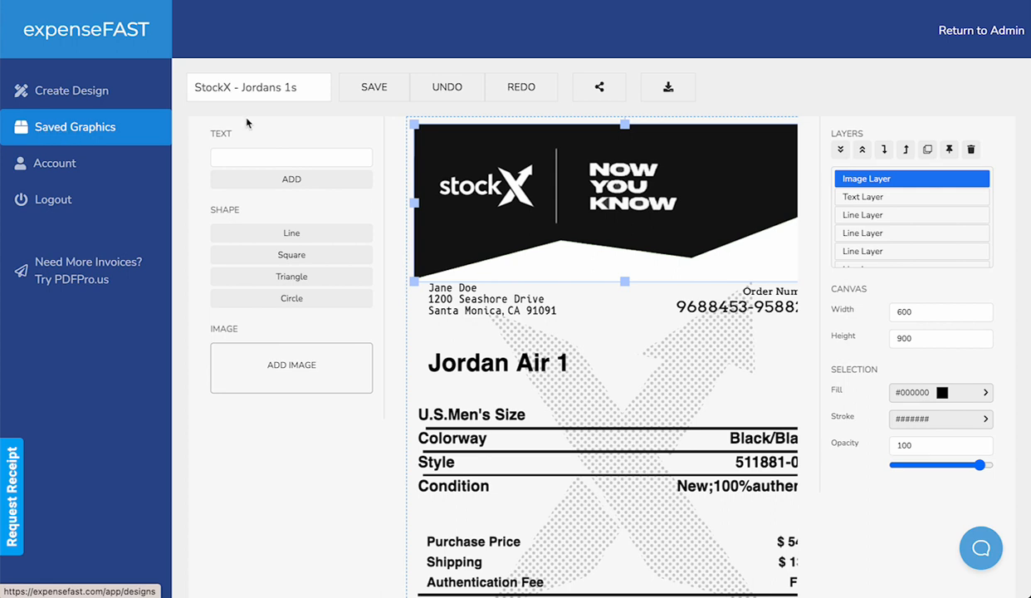
mouse_move(561, 126)
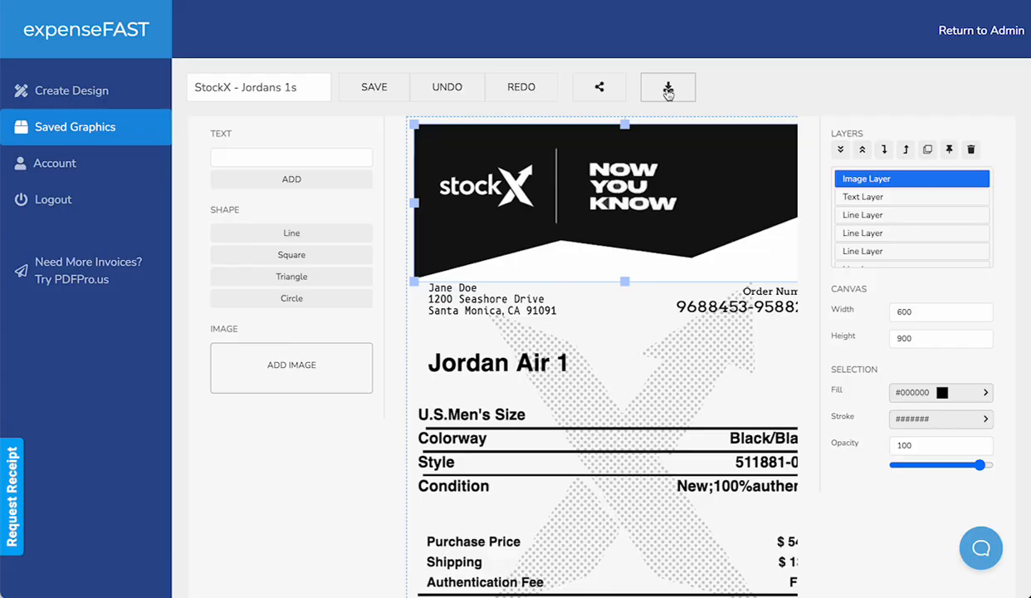
Download the saved StockX receipt as a JPG image from the download preview.
click(667, 86)
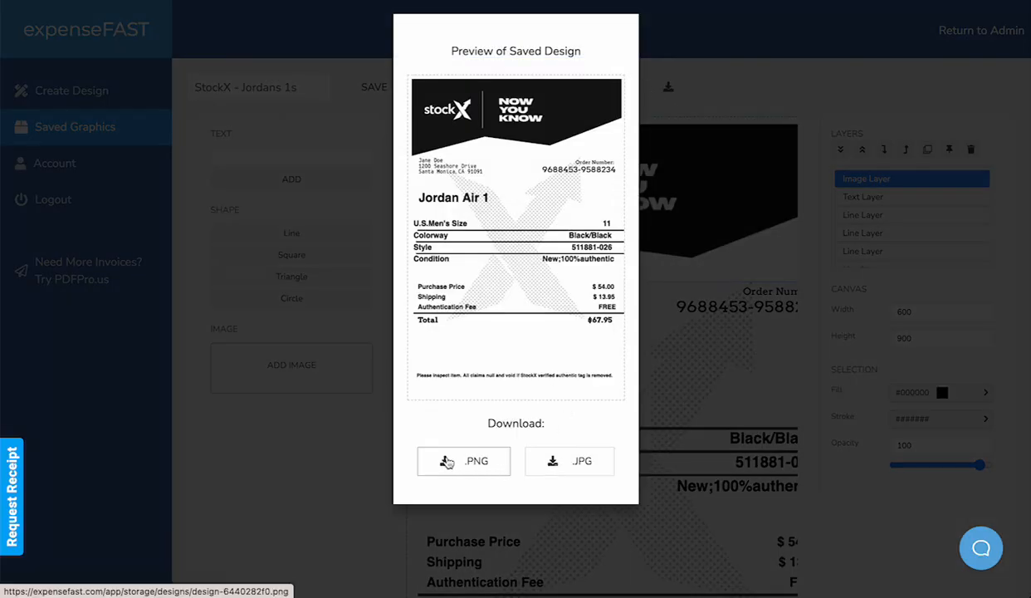
click(568, 461)
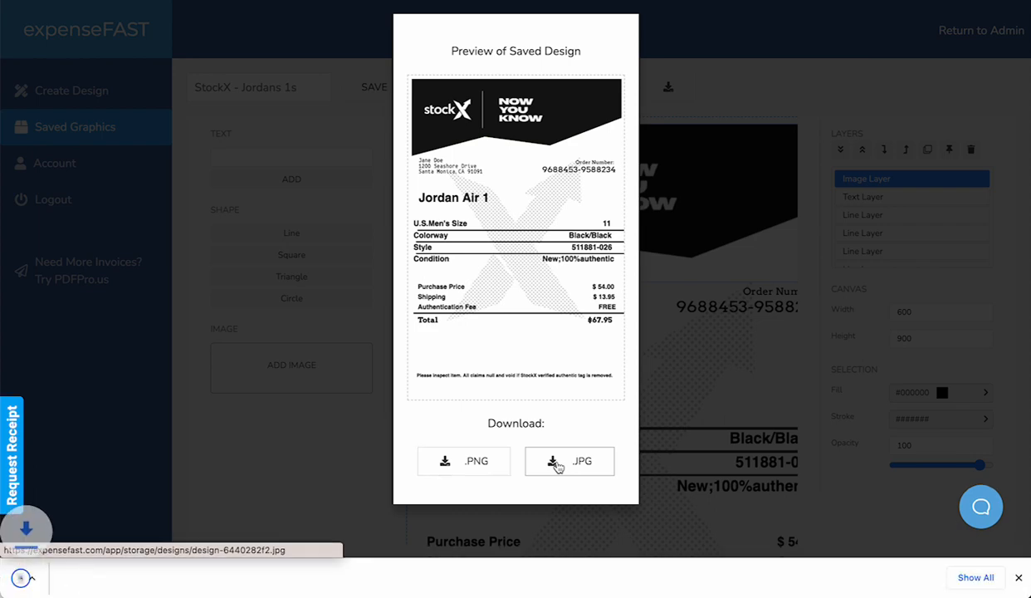
click(567, 461)
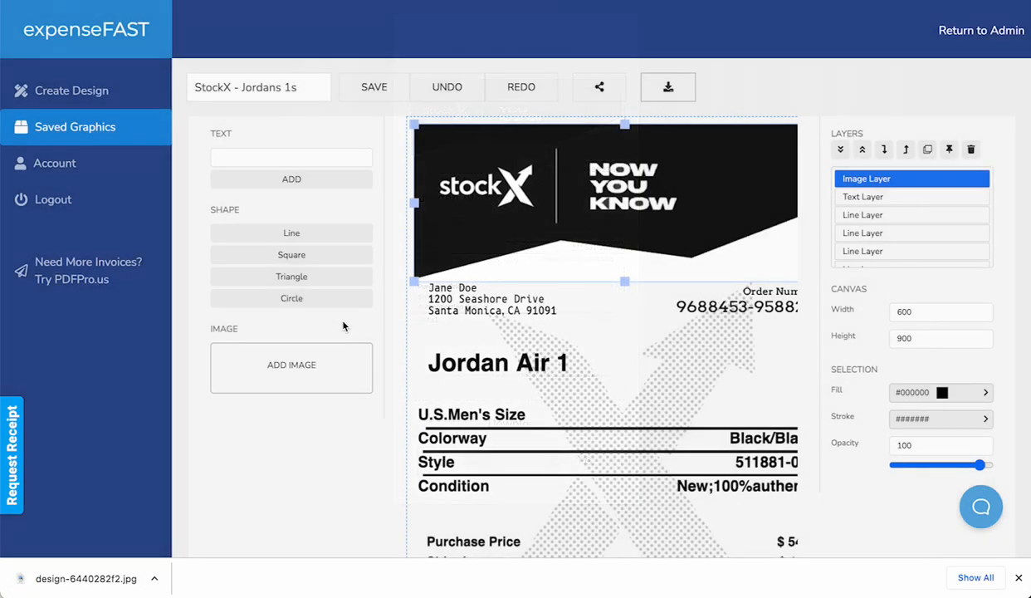
scroll(down, 3)
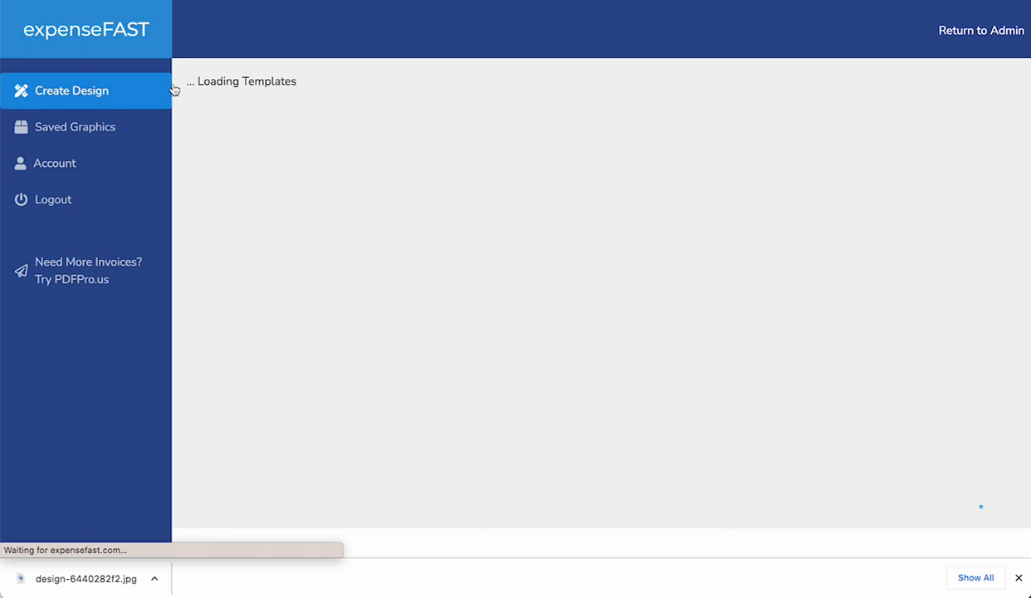
Filter templates by "stoc", open a fresh StockX receipt and select the purchase price amount.
text(stoc)
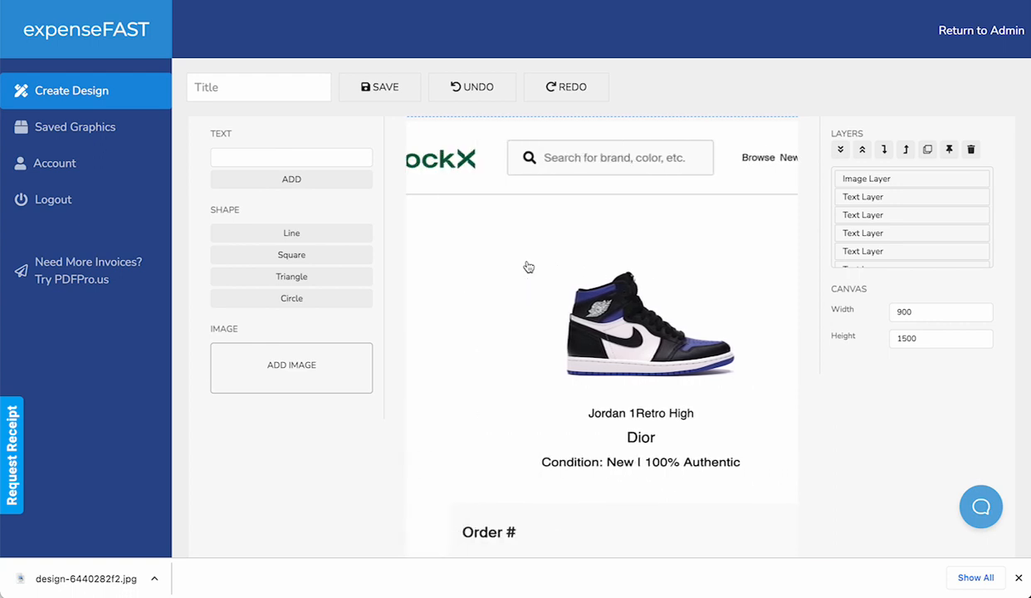
scroll(down, 3)
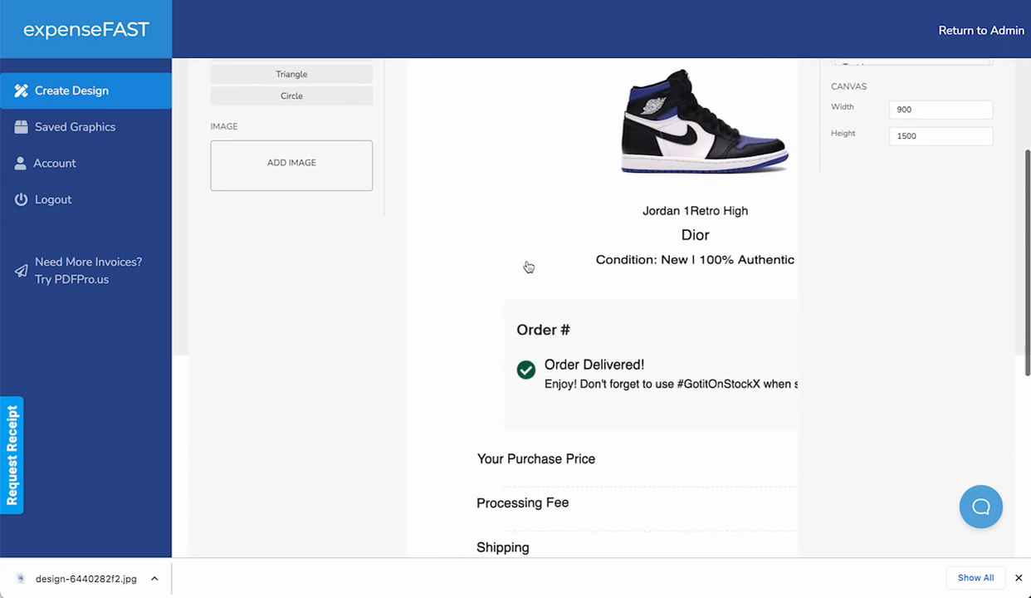
scroll(down, 3)
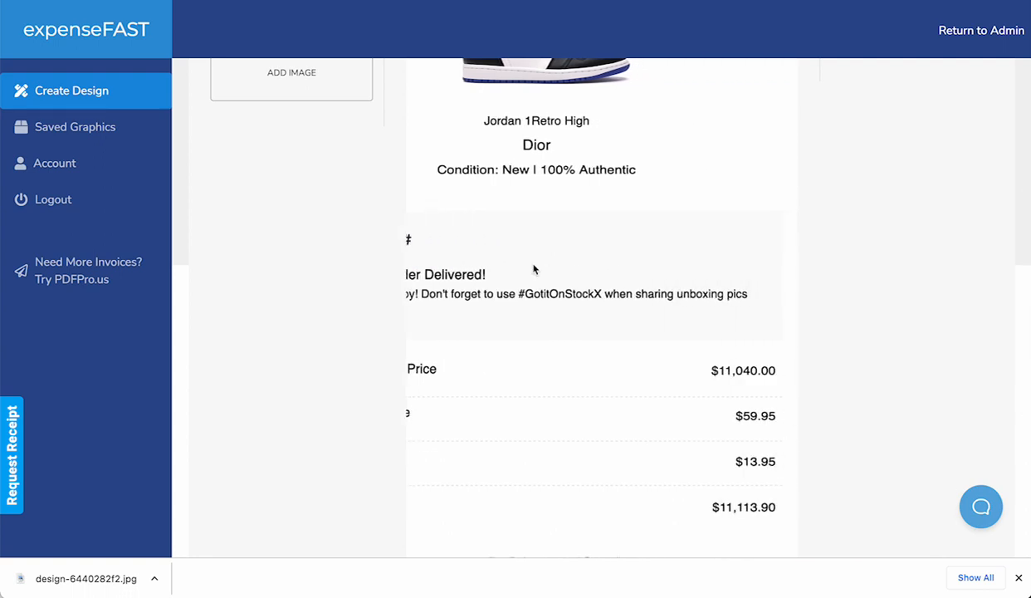
click(737, 370)
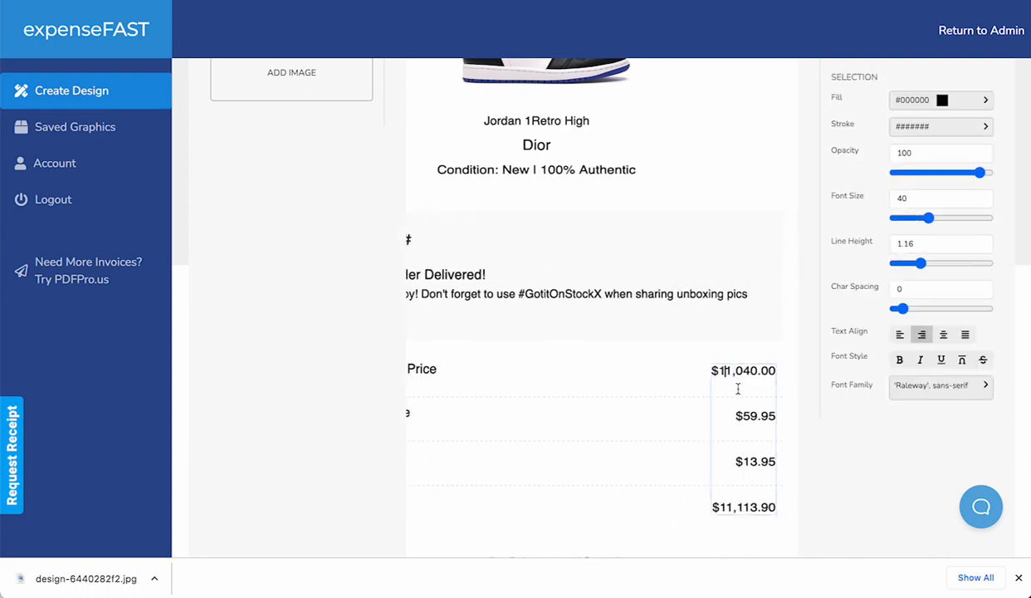
scroll(down, 3)
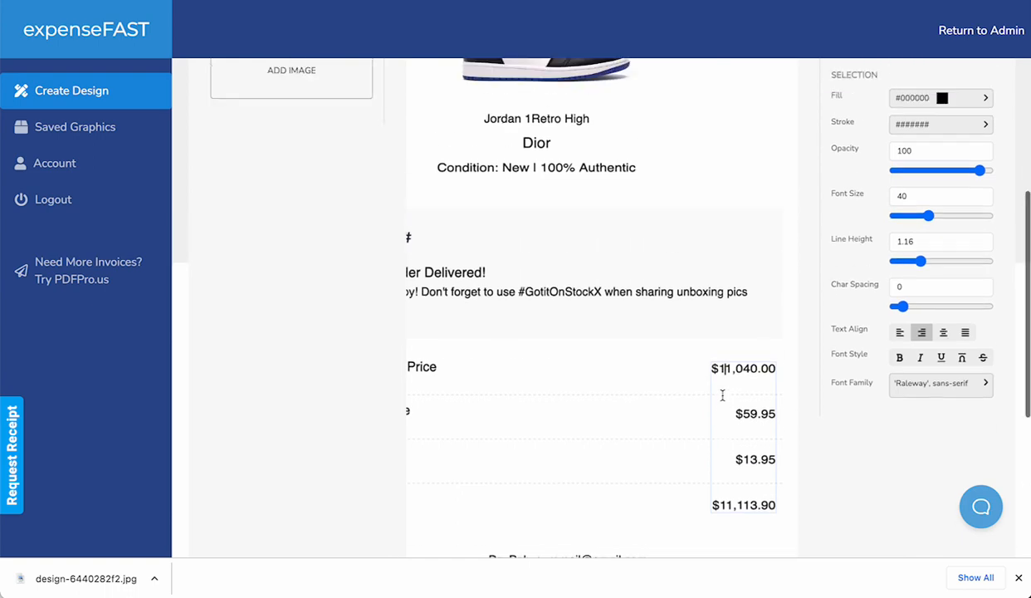
scroll(up, 3)
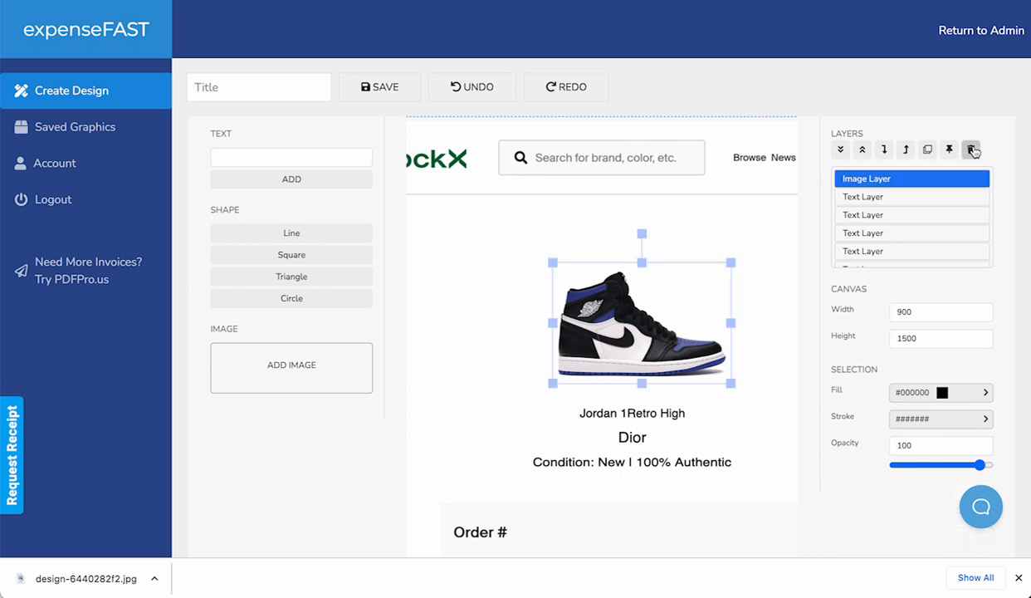
Delete the sneaker image from the receipt design so a replacement can be added.
click(971, 150)
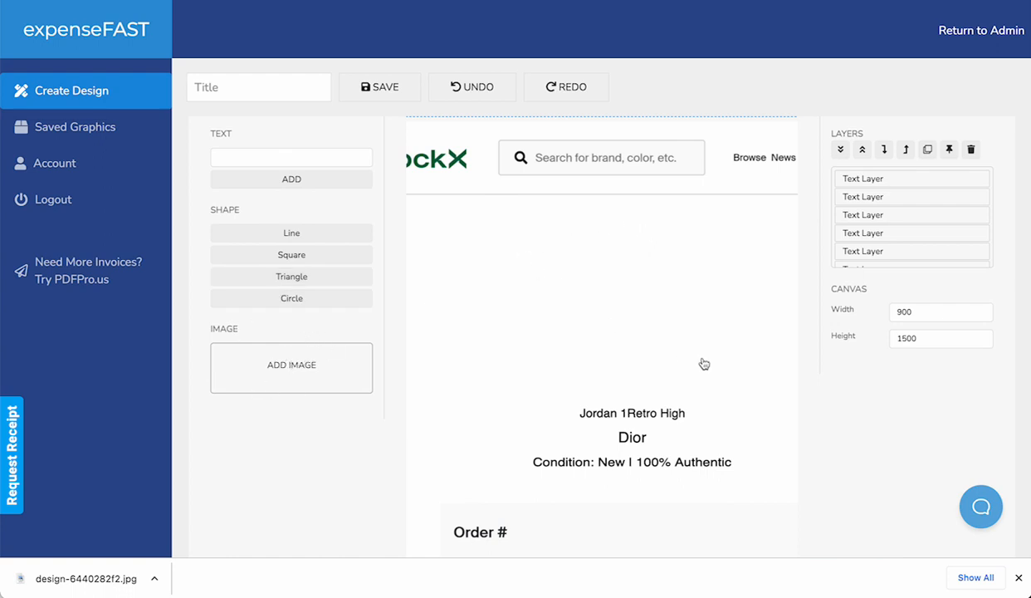
mouse_move(584, 193)
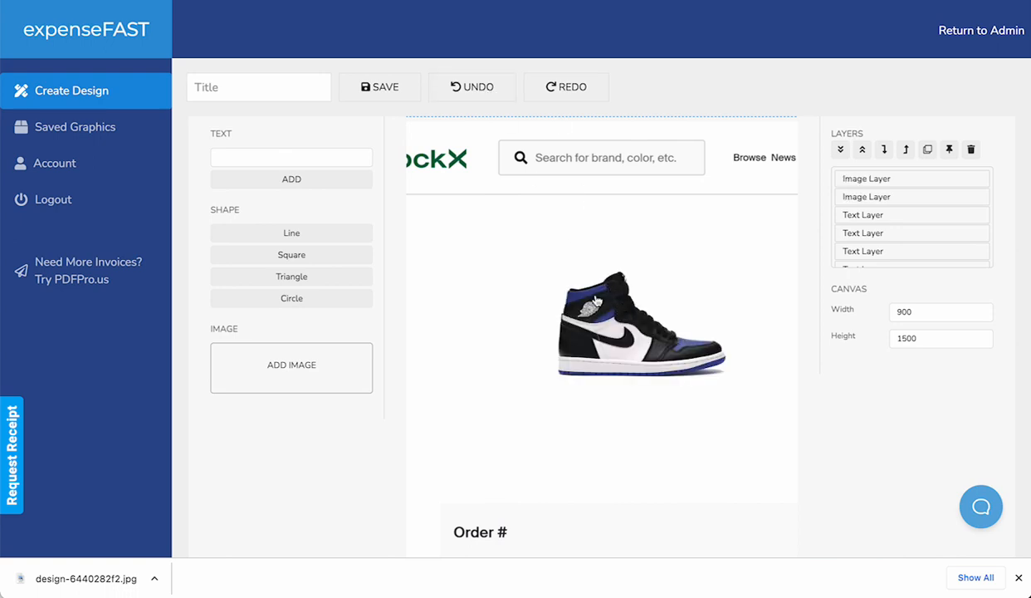
scroll(down, 3)
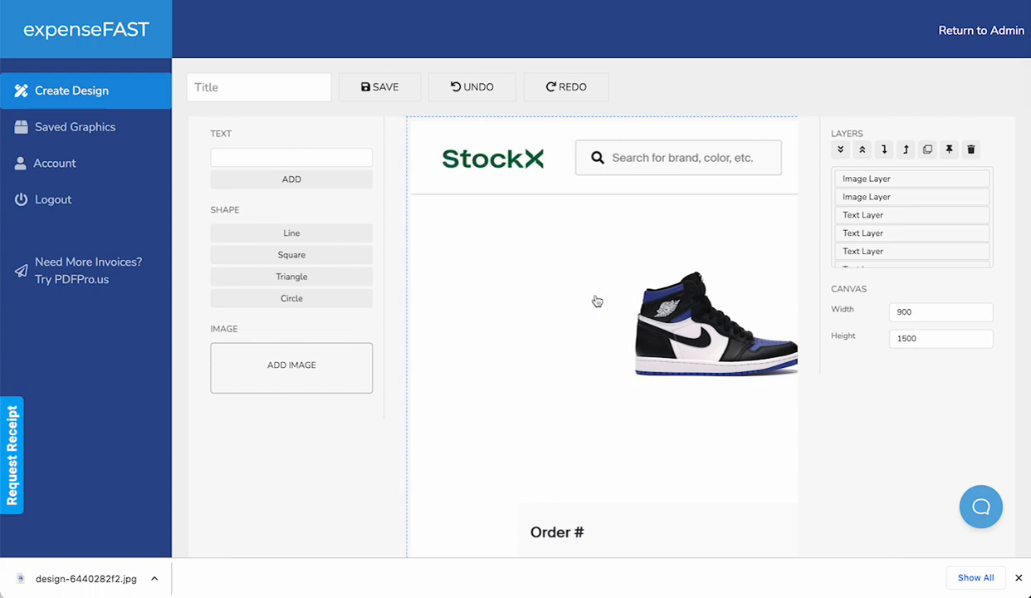
mouse_move(84, 89)
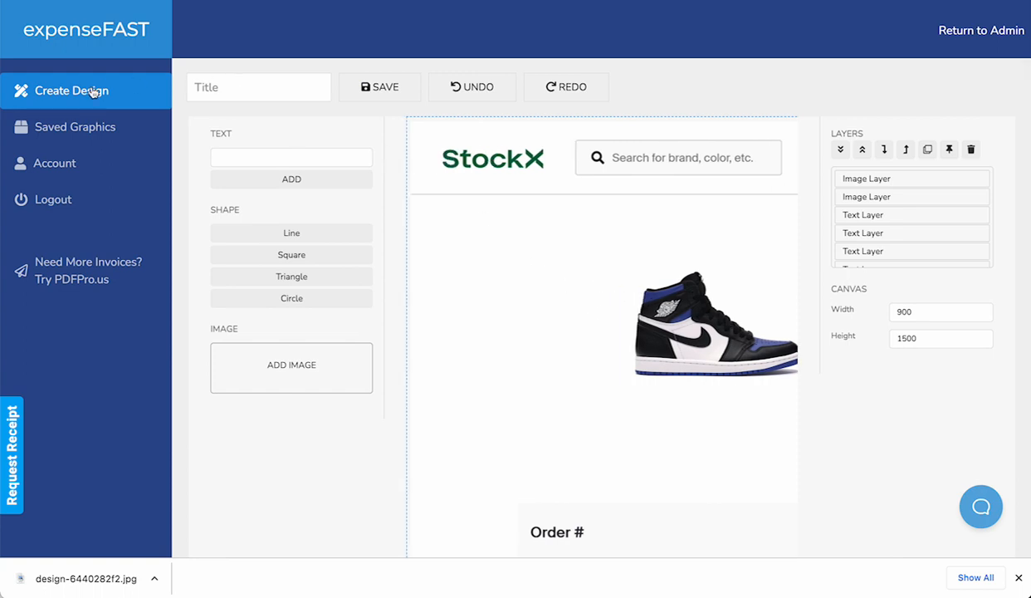
Browse the full receipt template gallery, including Nike Factory Store and Gucci templates.
click(73, 90)
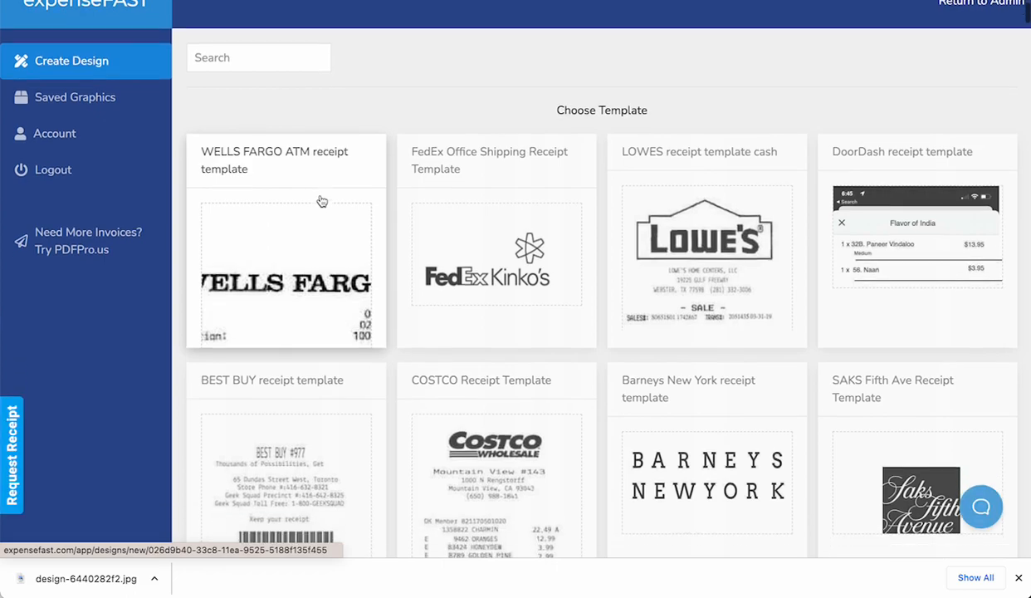
scroll(down, 3)
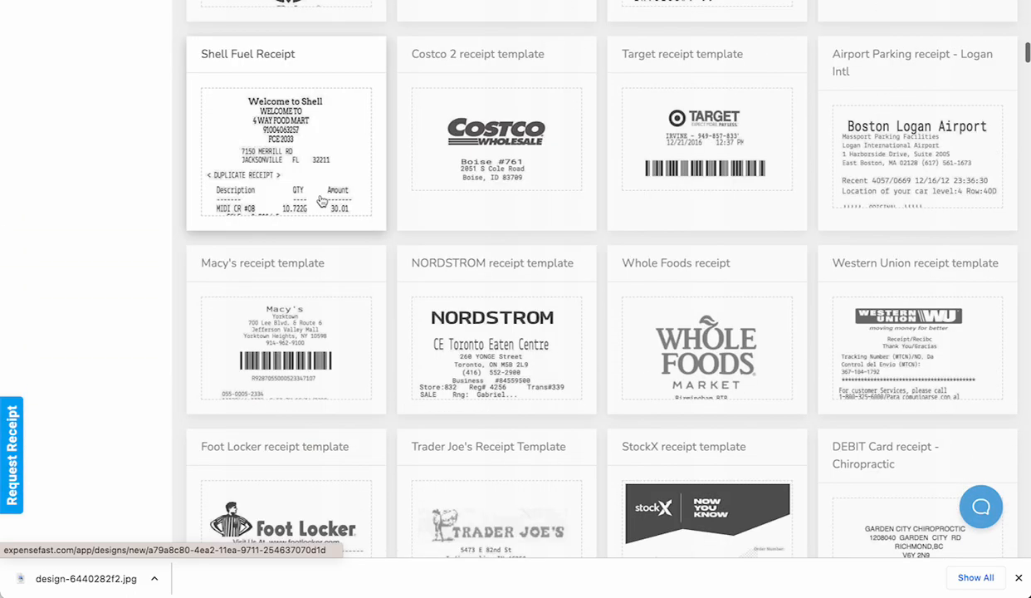
scroll(down, 3)
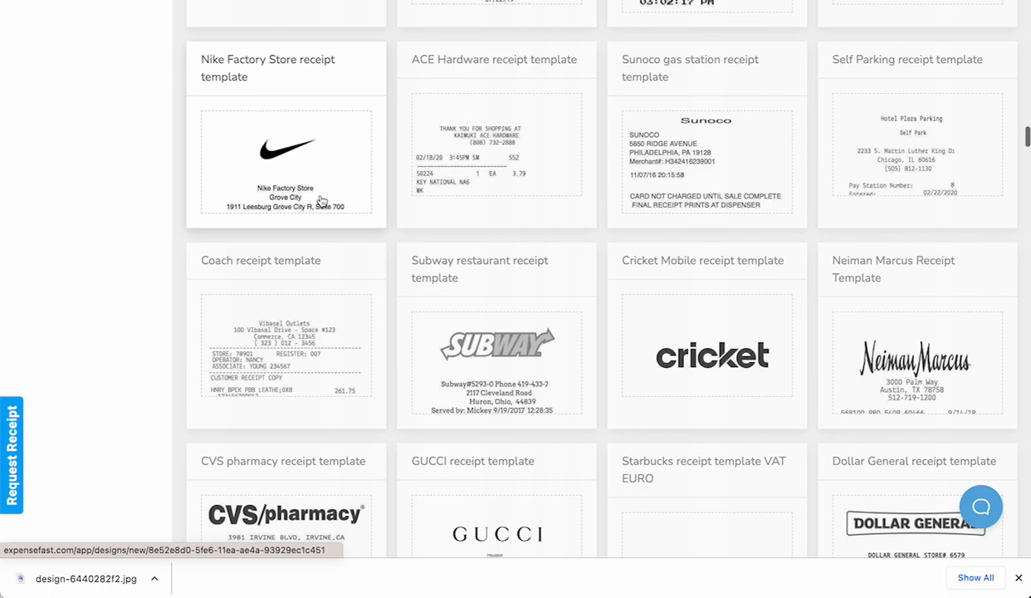
scroll(up, 3)
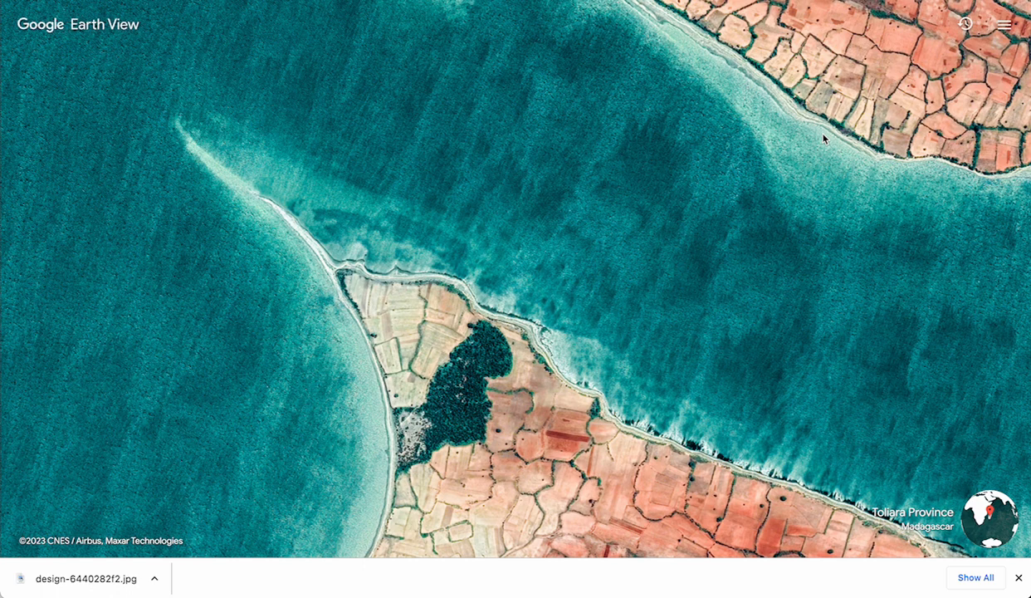
mouse_move(498, 172)
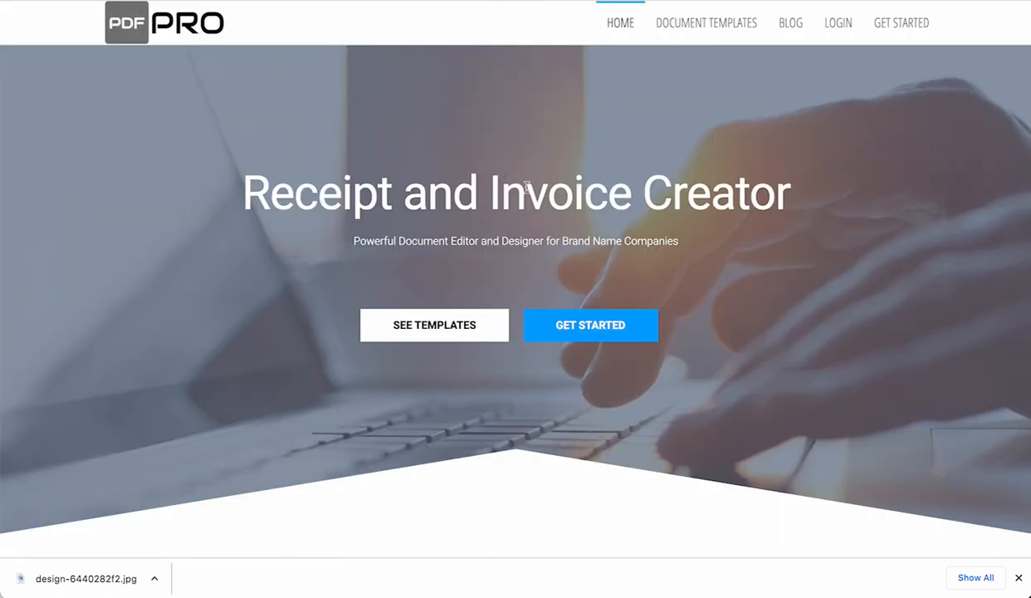
Browse PDF Pro's document template collection, including the Nike SNKRS receipt template.
click(435, 324)
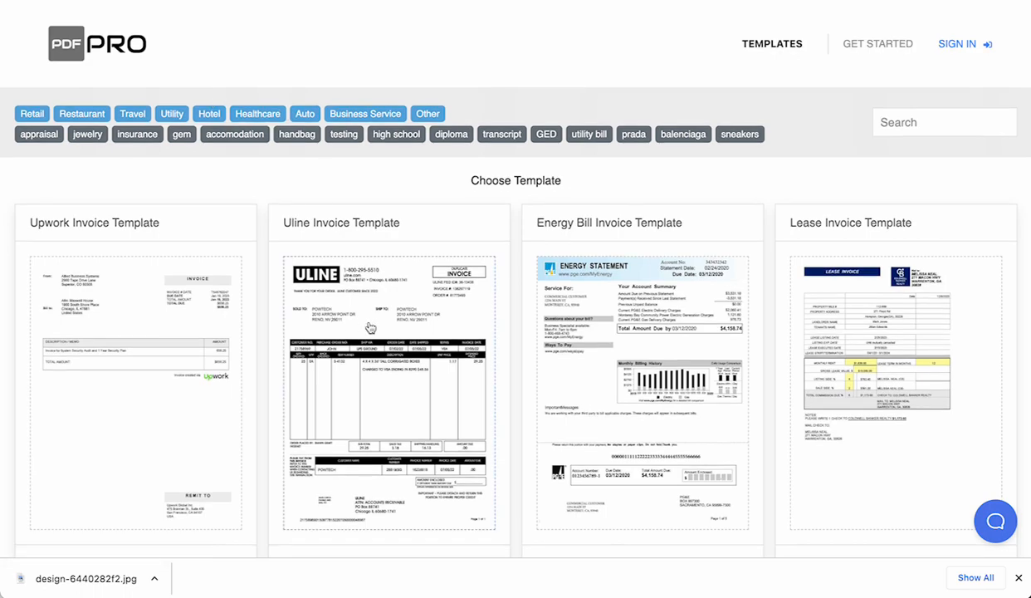
scroll(down, 3)
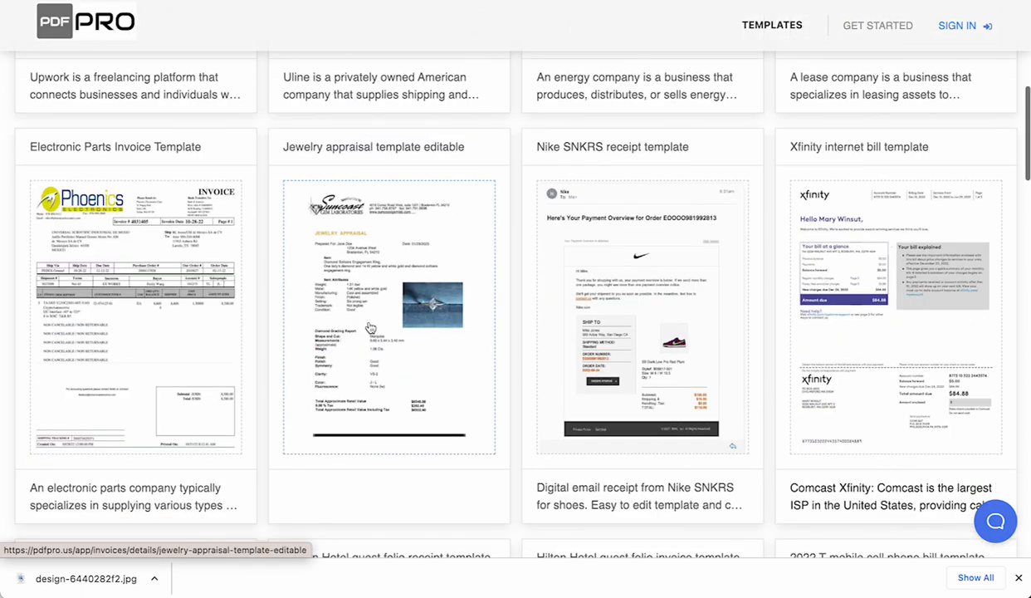
scroll(down, 3)
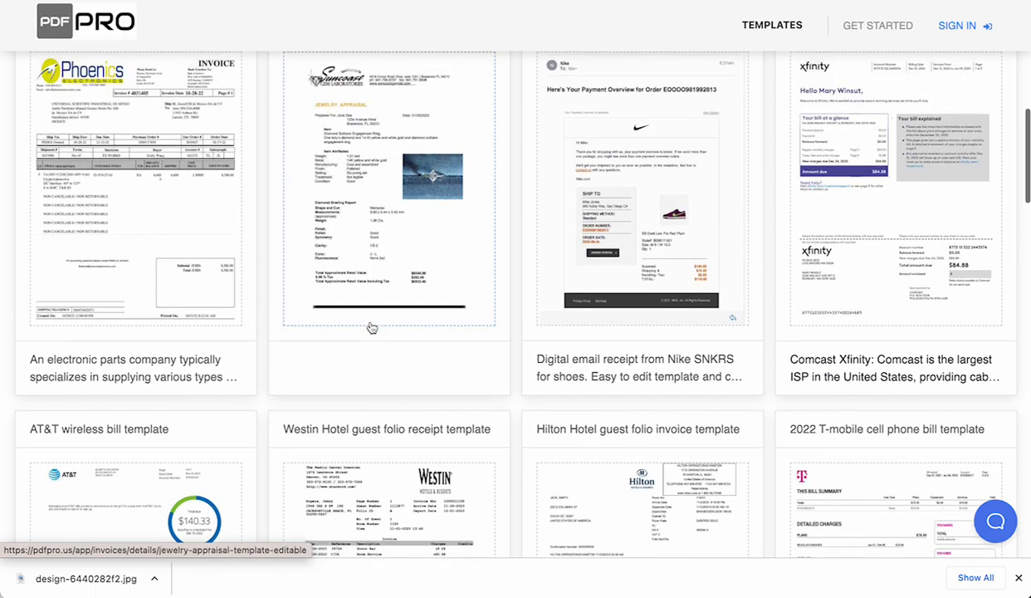
scroll(up, 3)
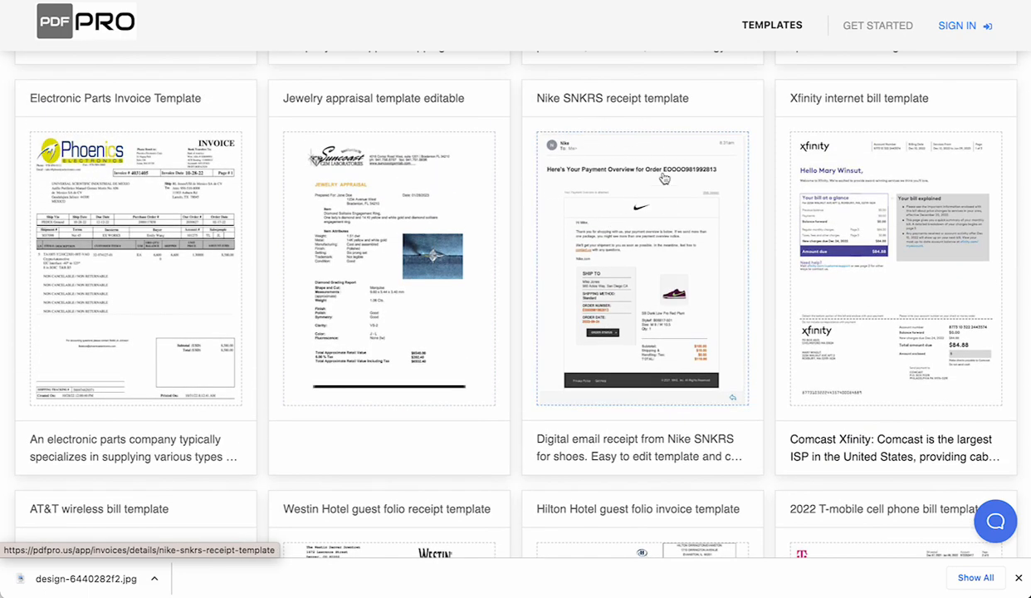
scroll(down, 3)
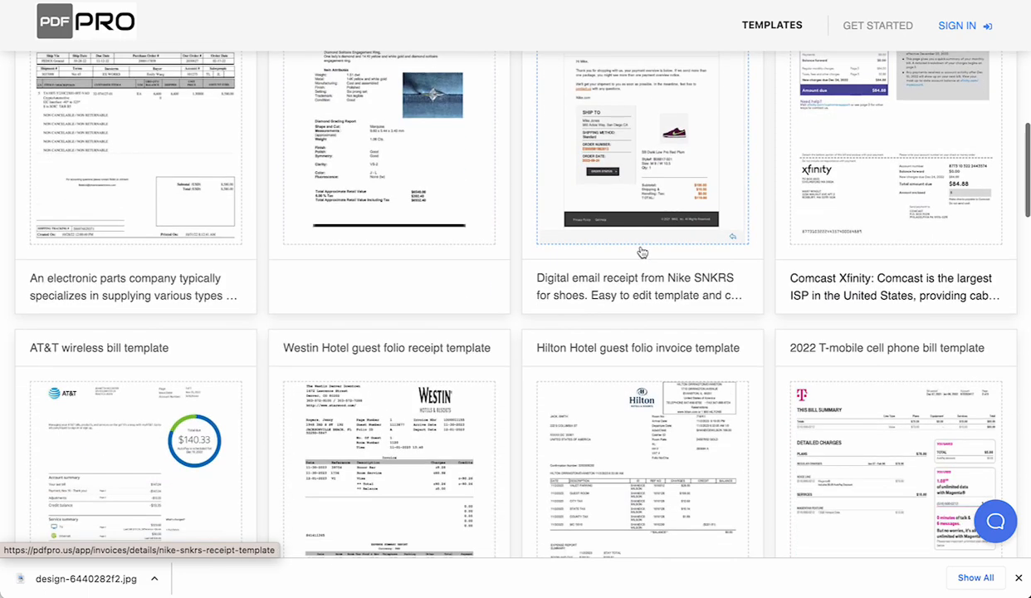
scroll(up, 3)
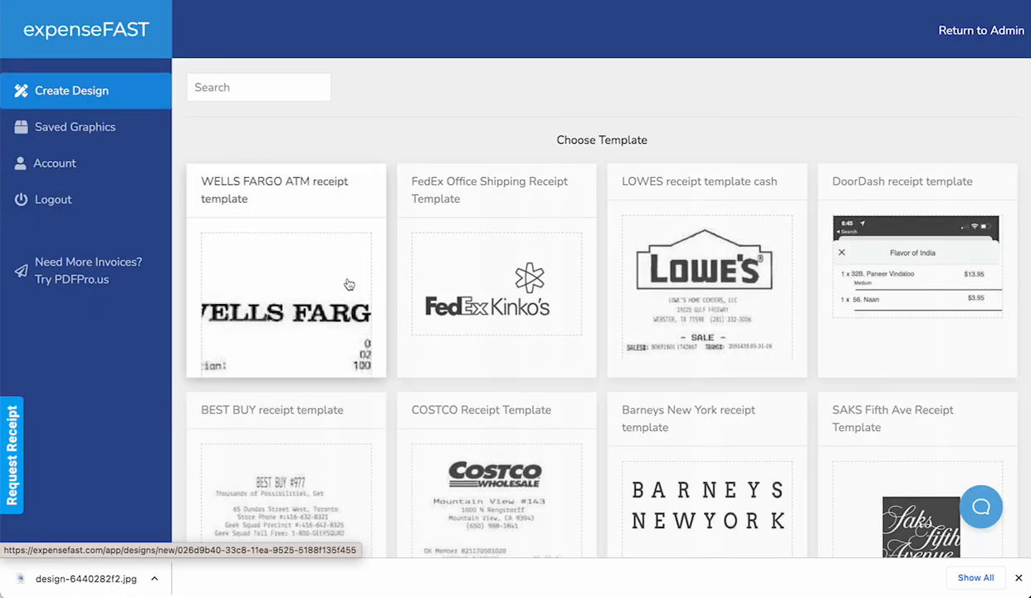
mouse_move(372, 273)
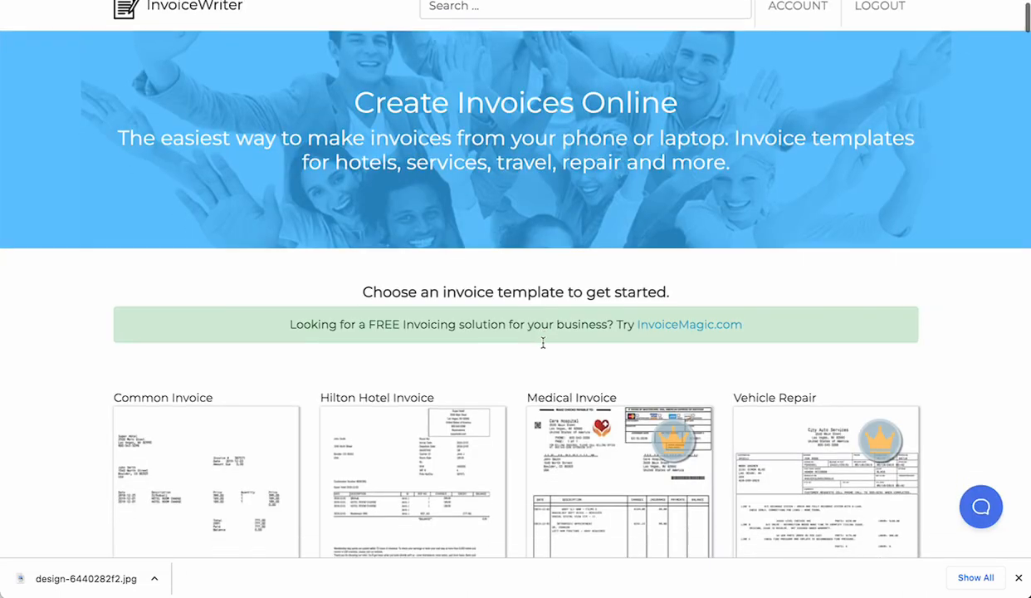
Search InvoiceWriter templates for "shoe" and open the StockX receipt template.
scroll(up, 3)
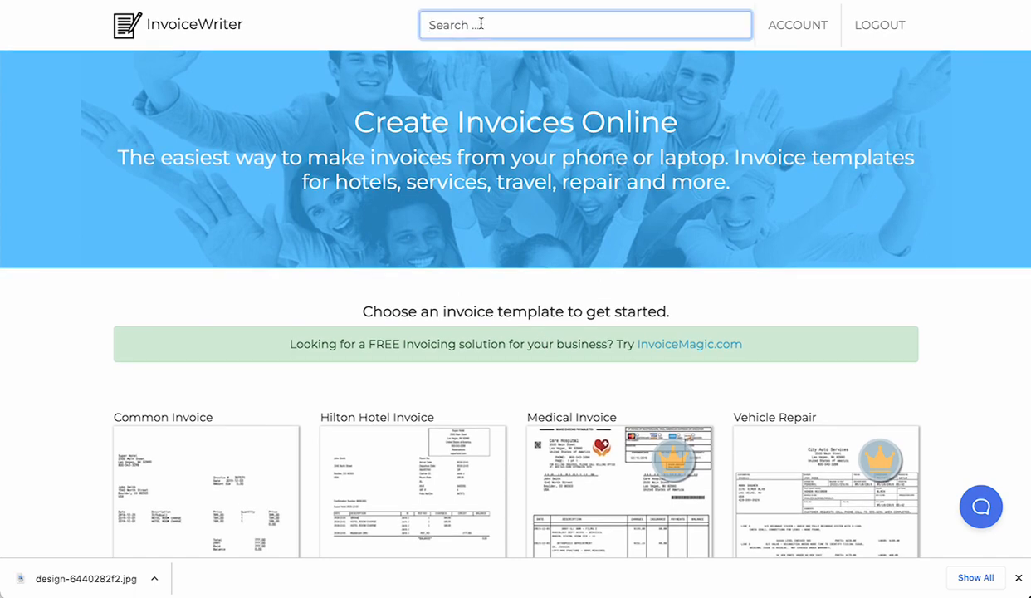
text(shoe)
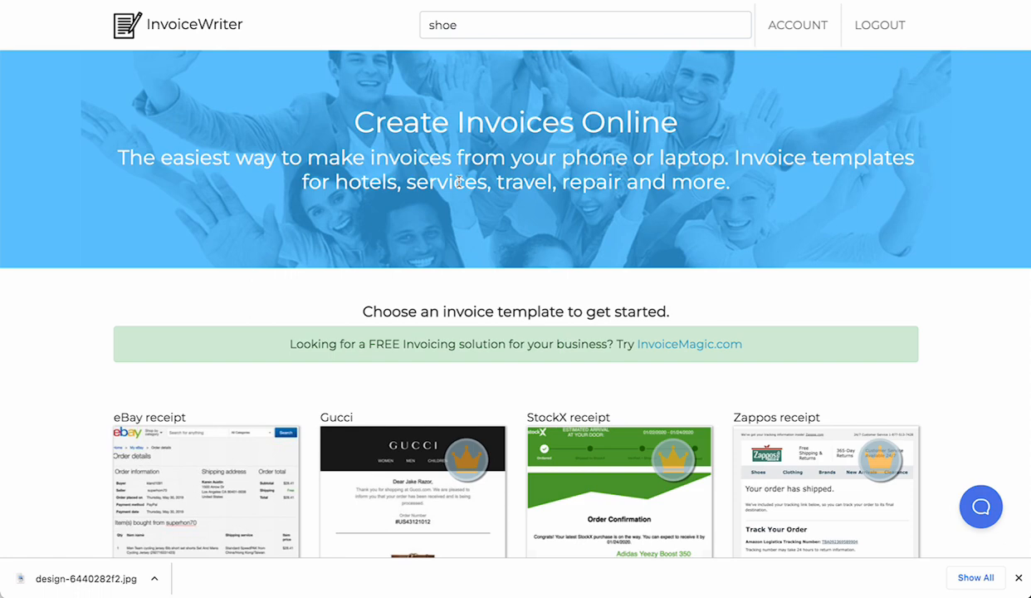
scroll(down, 3)
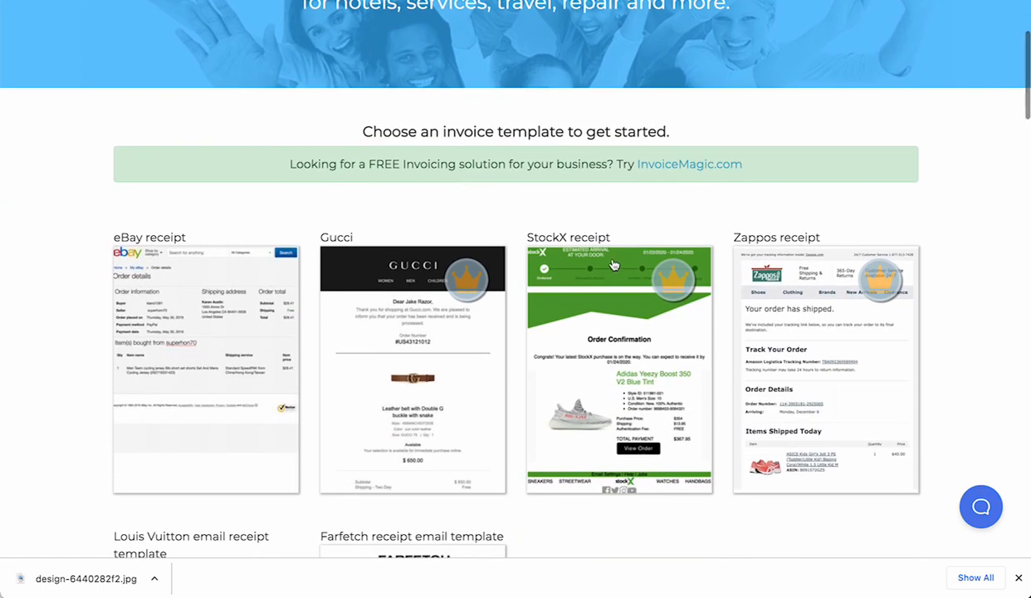
scroll(up, 3)
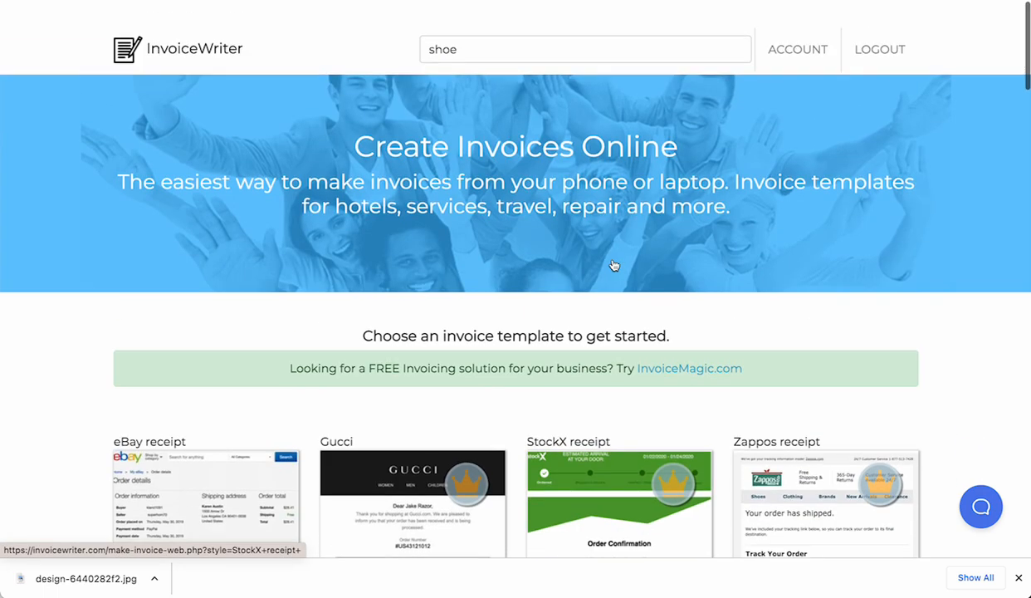
click(618, 498)
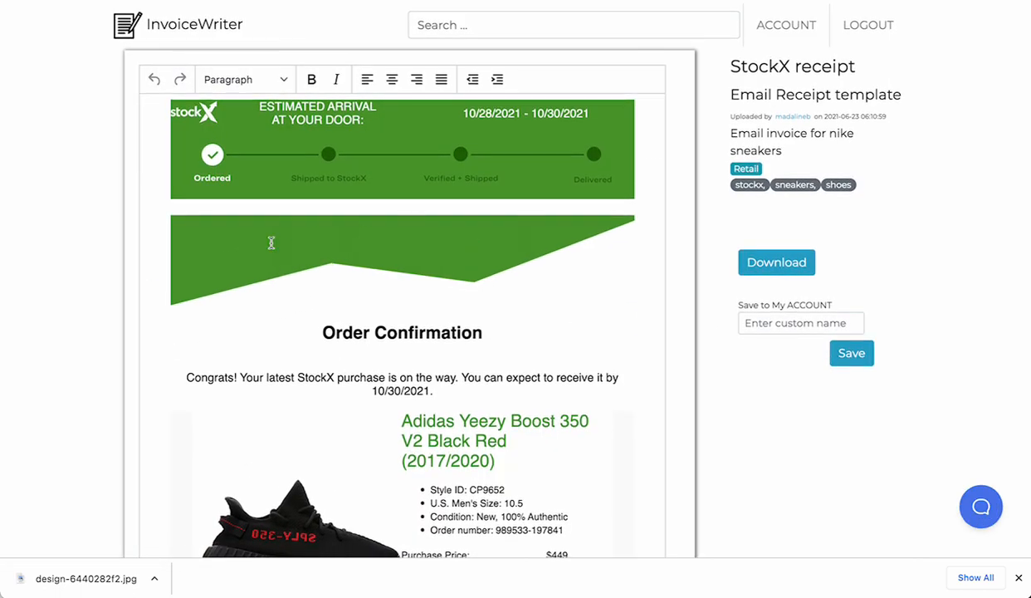
Scroll through InvoiceWriter's editable StockX order confirmation receipt.
scroll(down, 3)
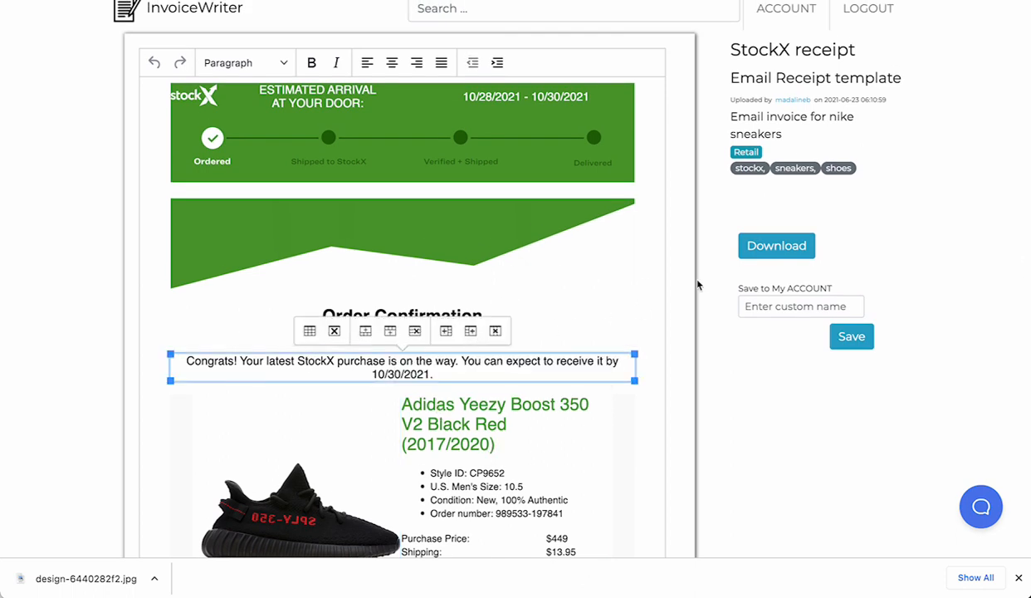
scroll(up, 3)
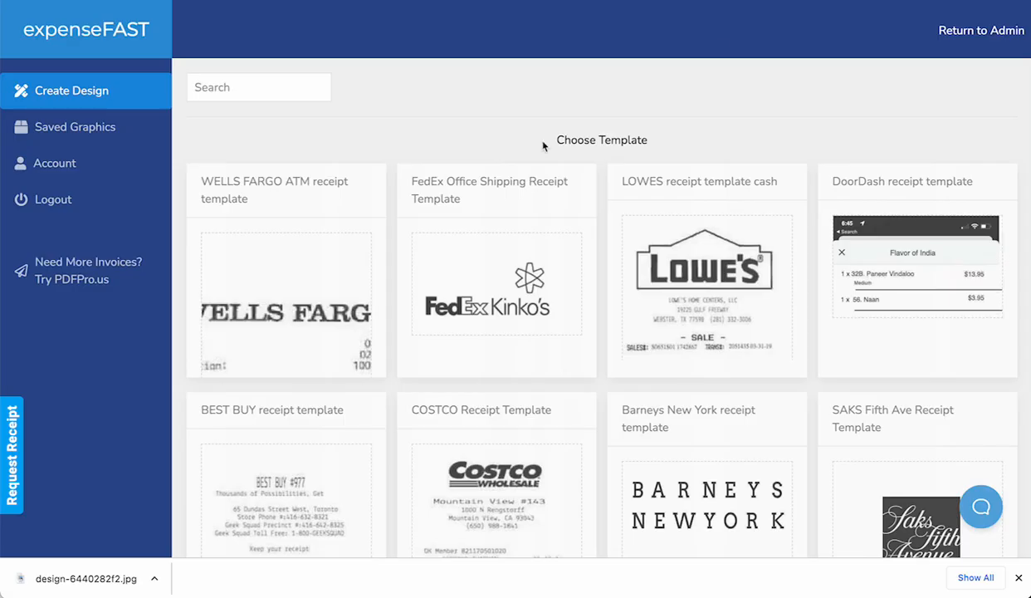
Open the Nike Roshe Run Triple Black StockX receipt and select its banner image.
click(258, 86)
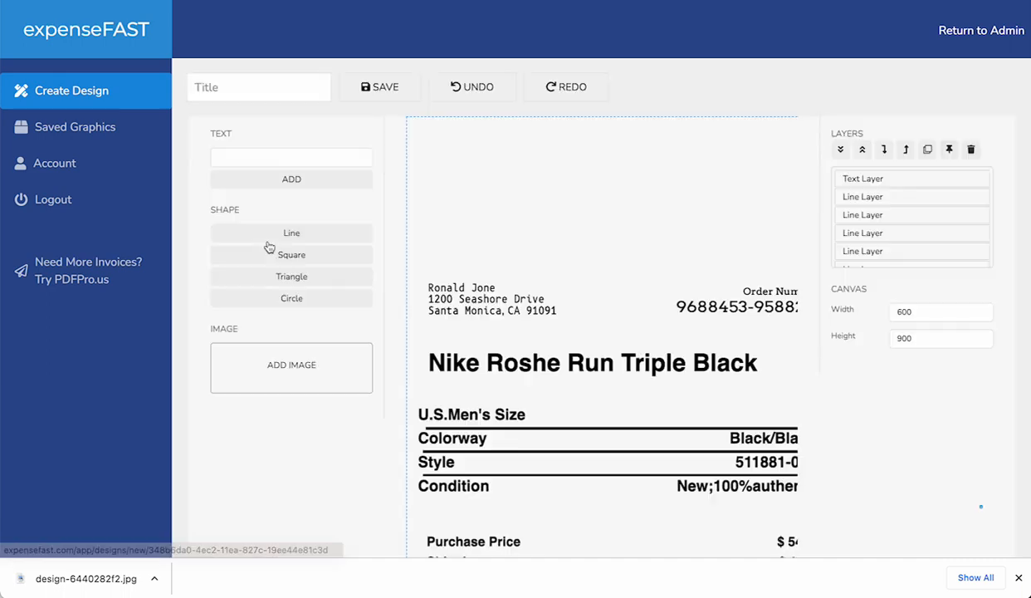
click(290, 366)
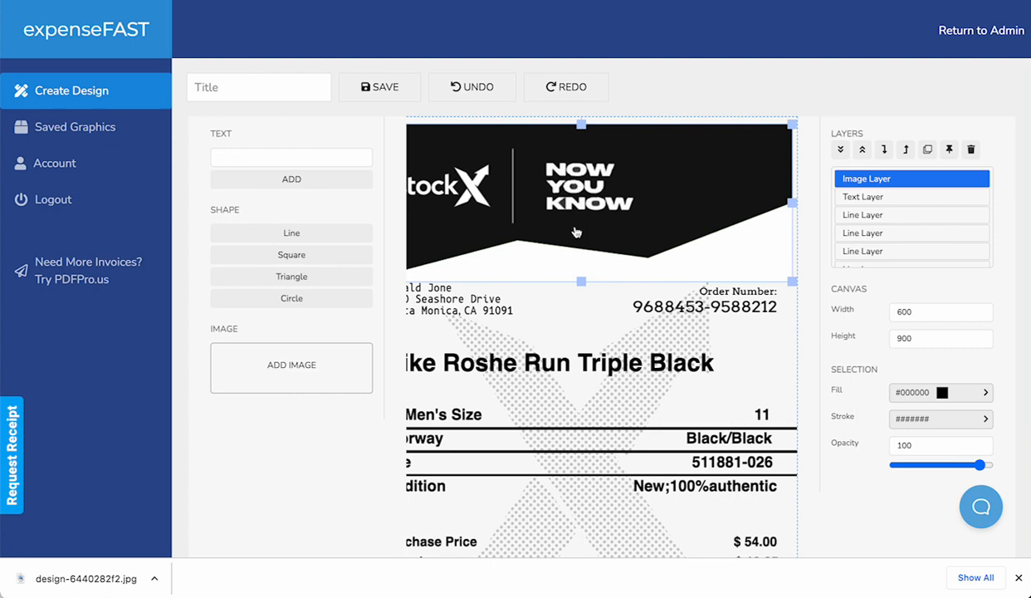
mouse_move(639, 118)
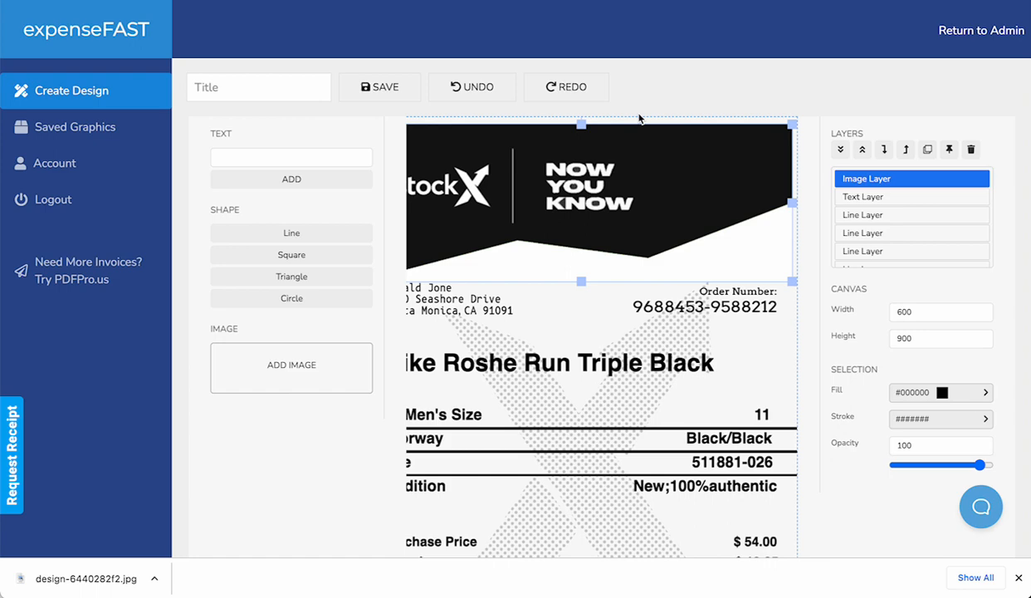
mouse_move(641, 120)
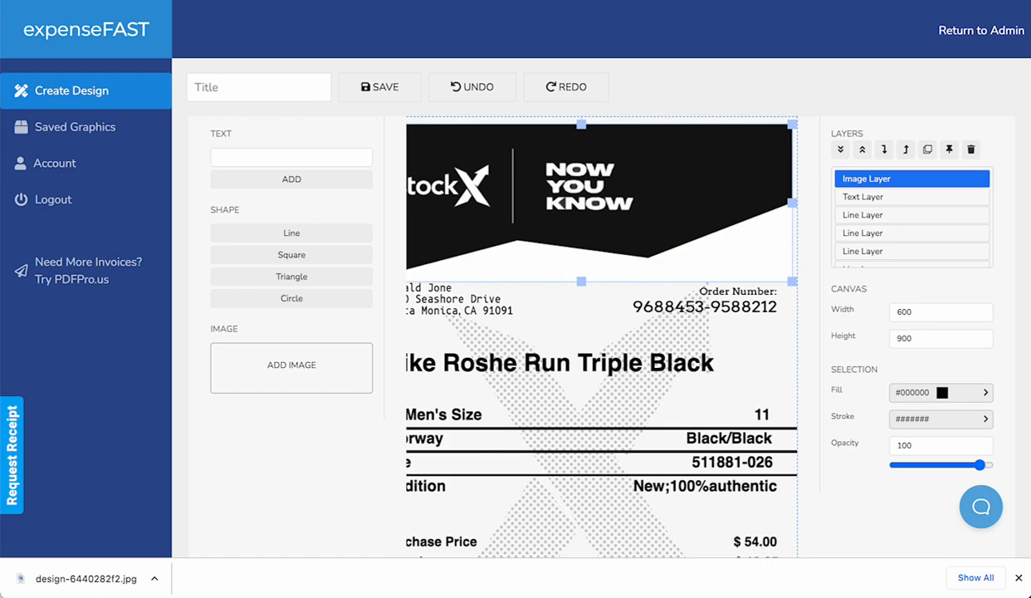